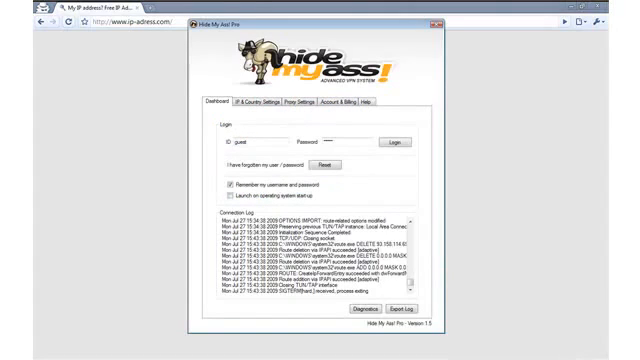
Log in with the saved credentials to start the VPN connection.
left_click(258, 100)
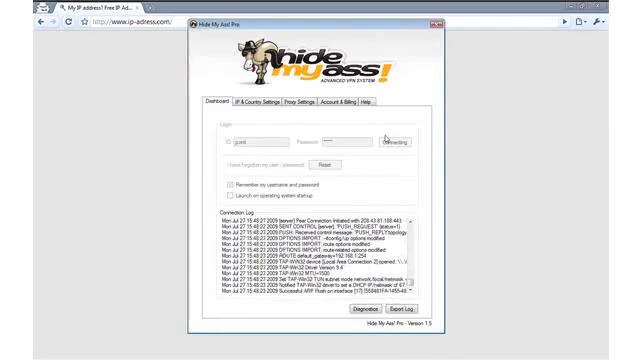
left_click(356, 132)
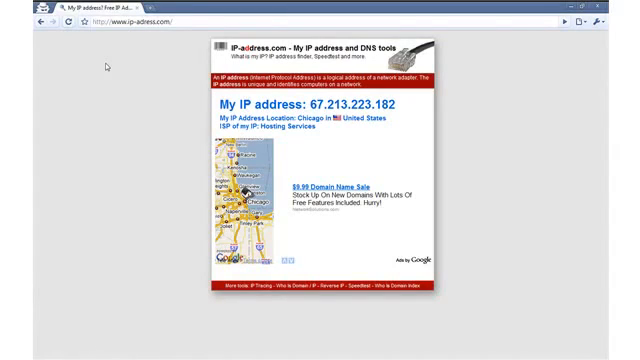
mouse_move(130, 68)
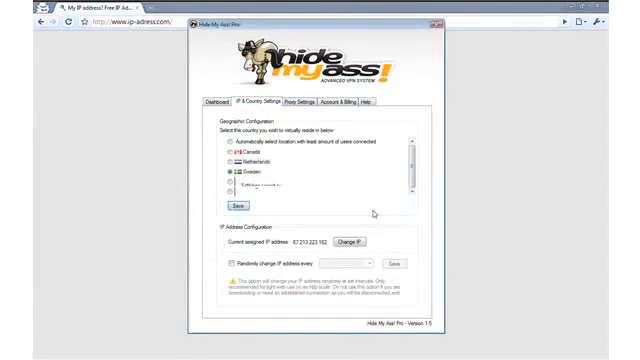
Save Sweden as the country the VPN connects through.
left_click(212, 104)
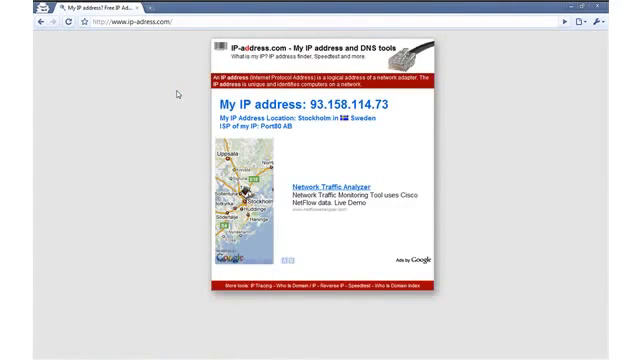
mouse_move(300, 116)
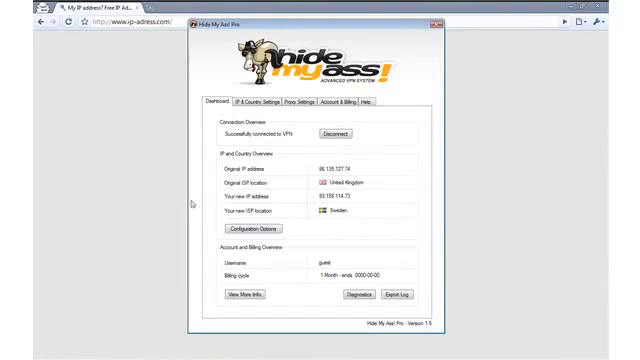
Show the IP Country Settings with Sweden among the chosen countries.
left_click(272, 102)
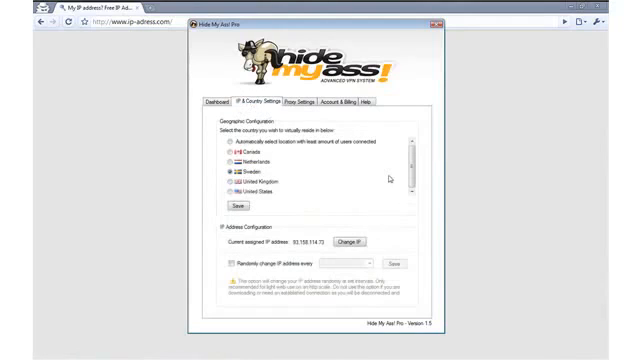